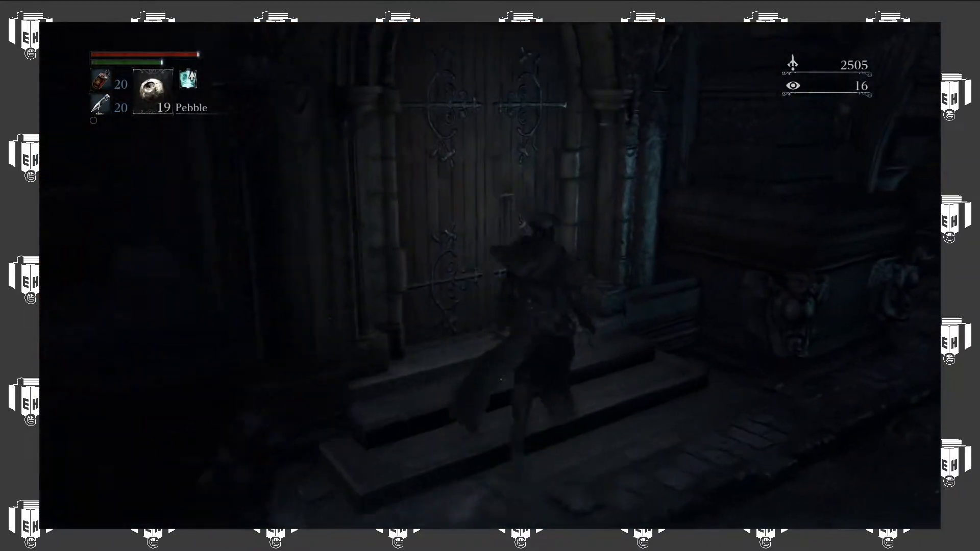
key("w")
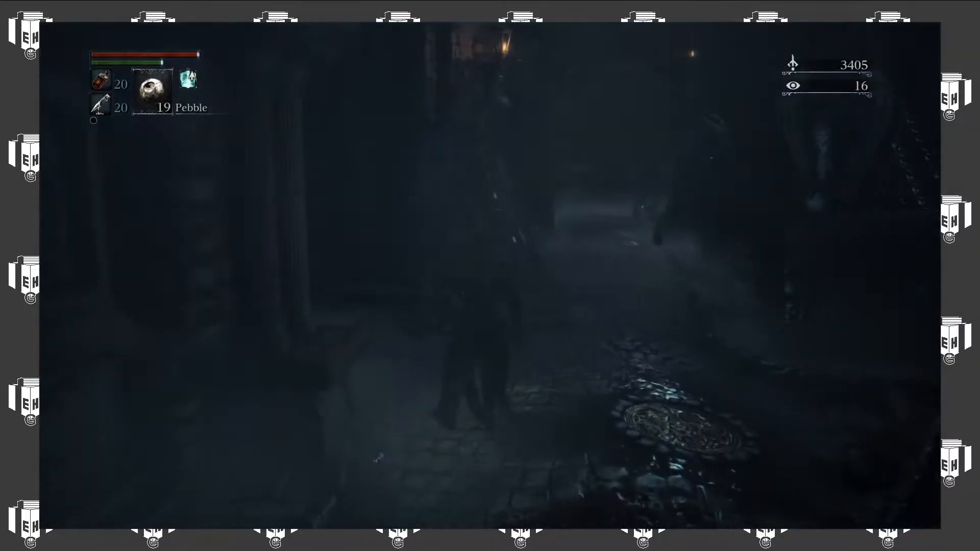
key("w")
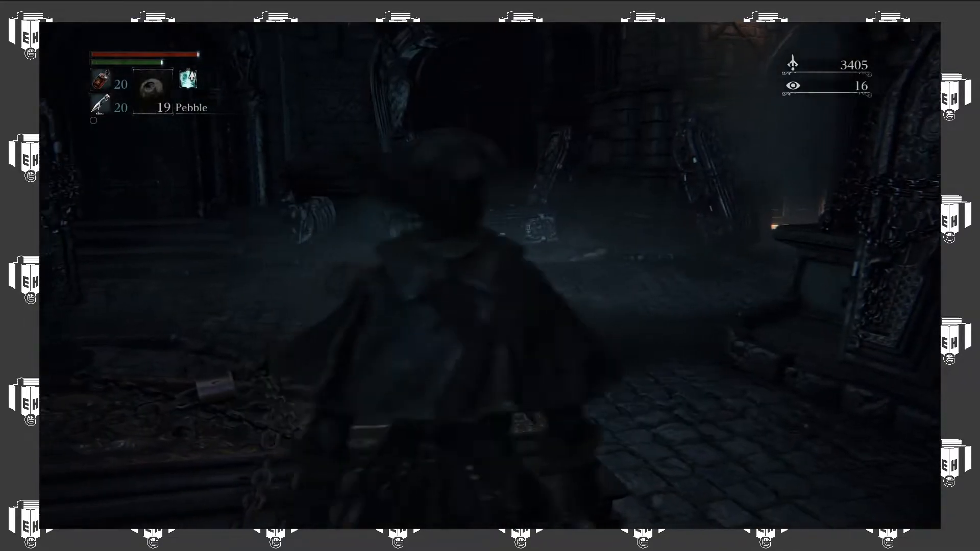
mouse_move(490, 275)
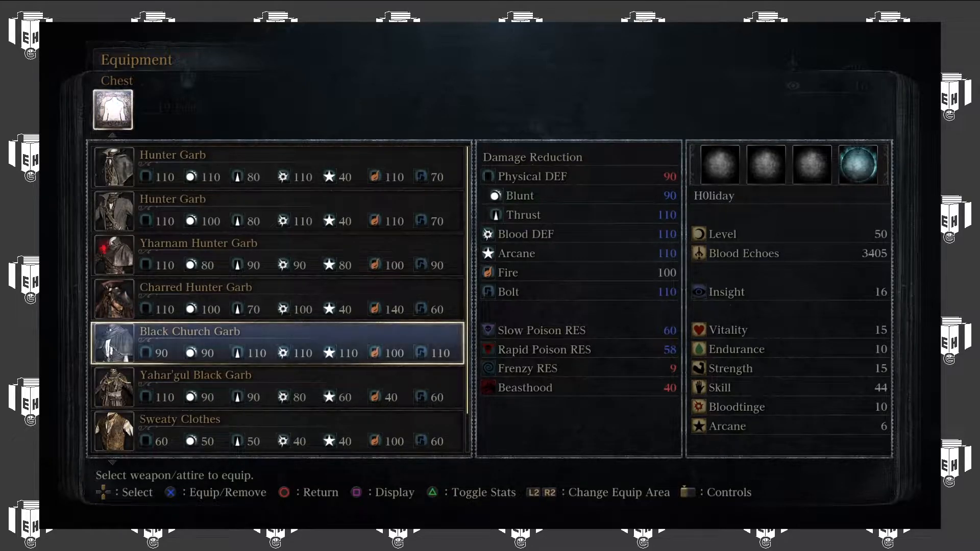
key("circle")
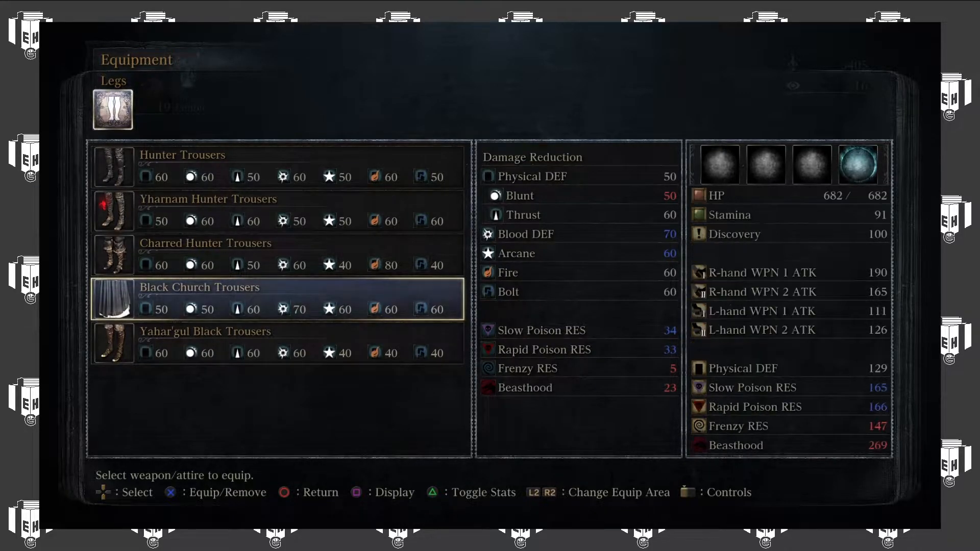
key("triangle")
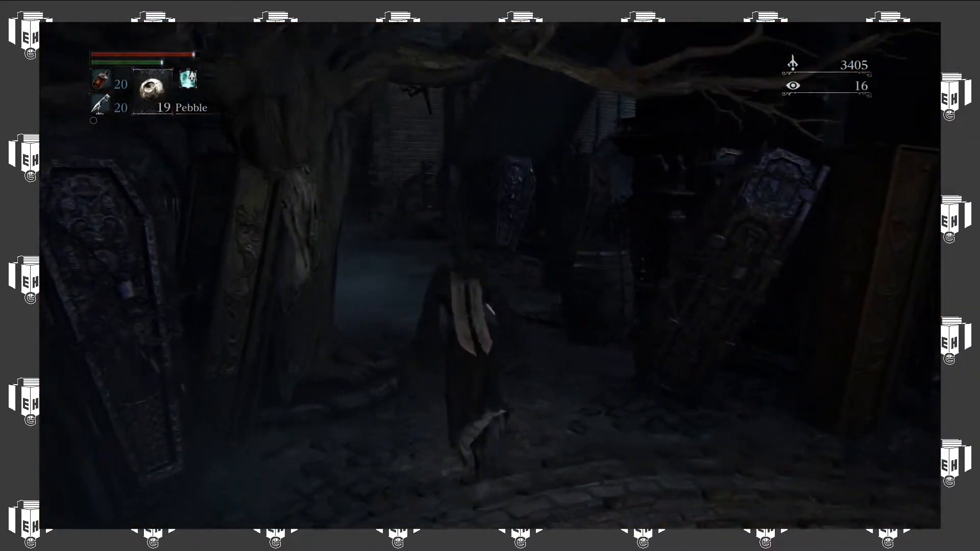
key("w")
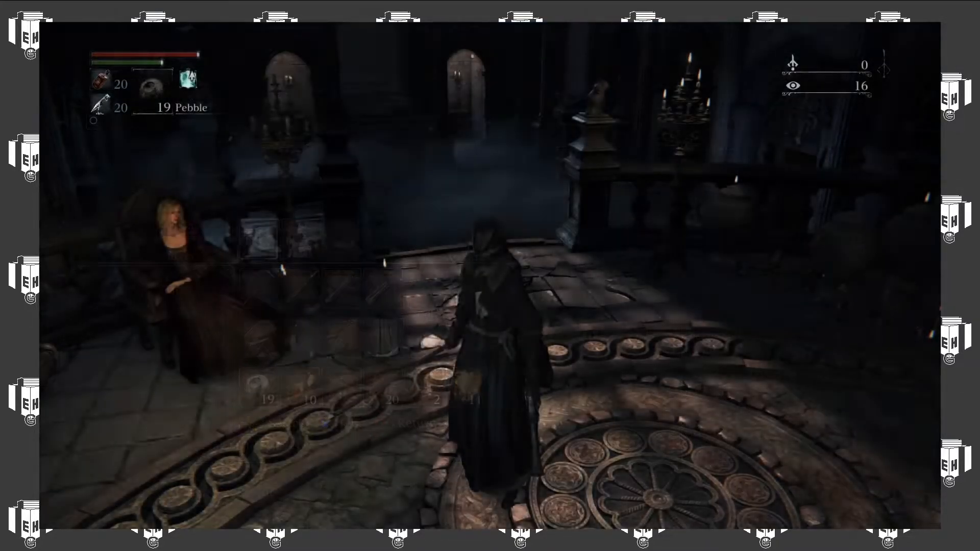
key("w")
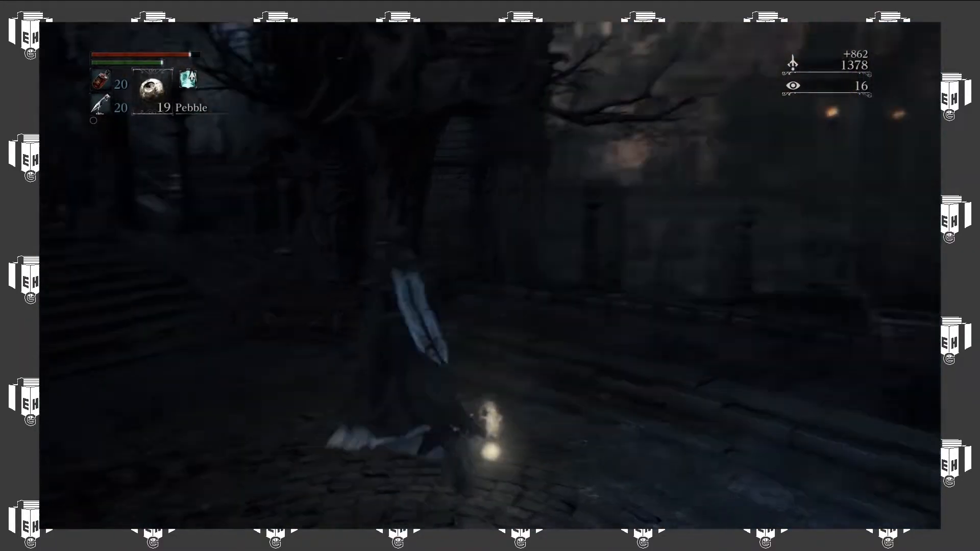
key("w")
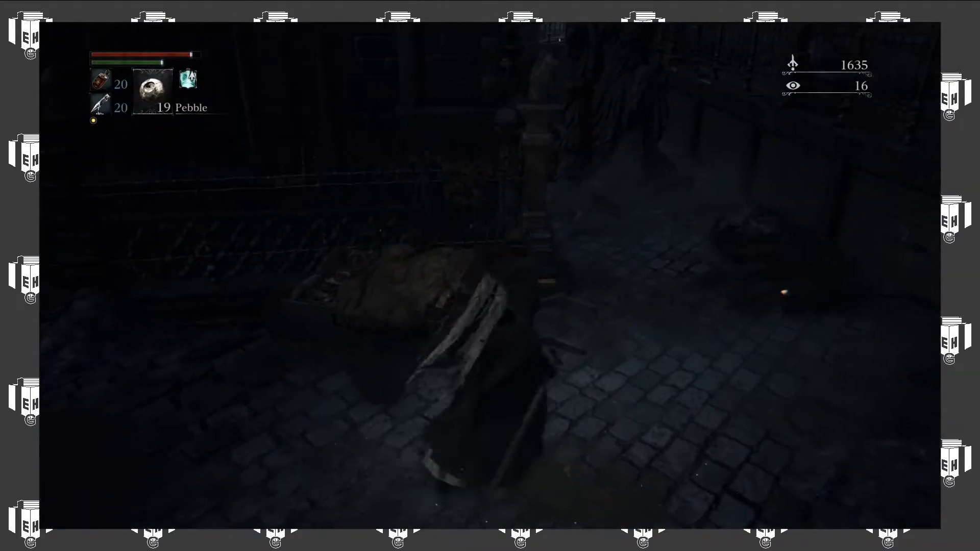
left_click(490, 275)
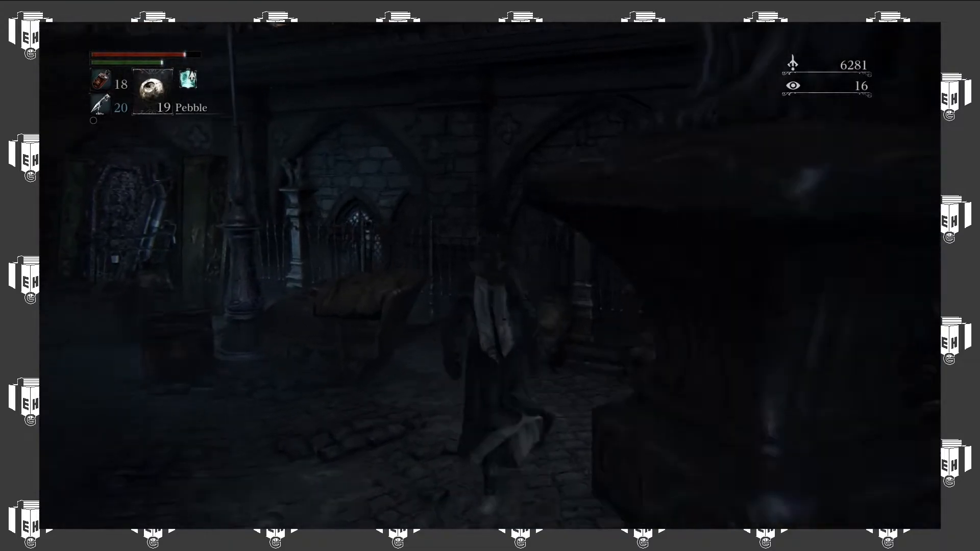
mouse_move(490, 276)
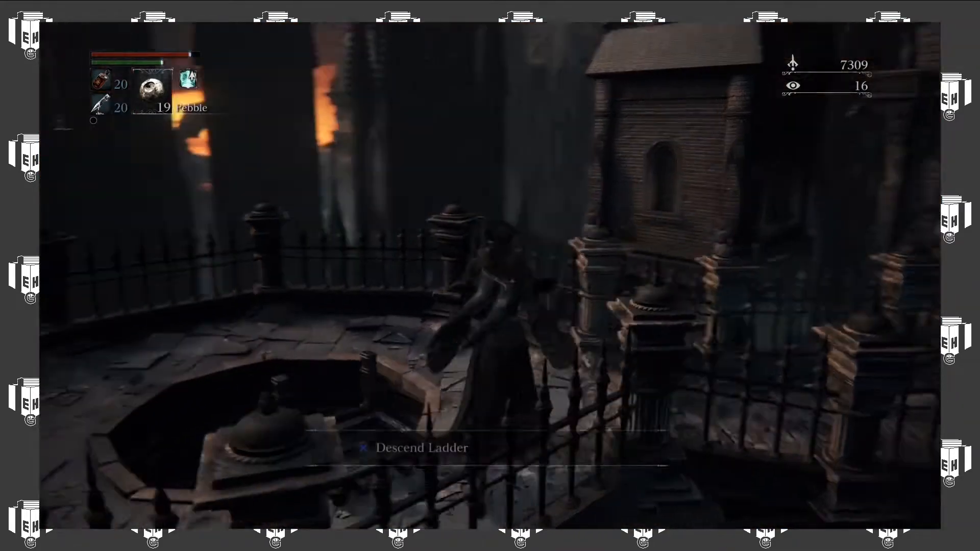
key("w")
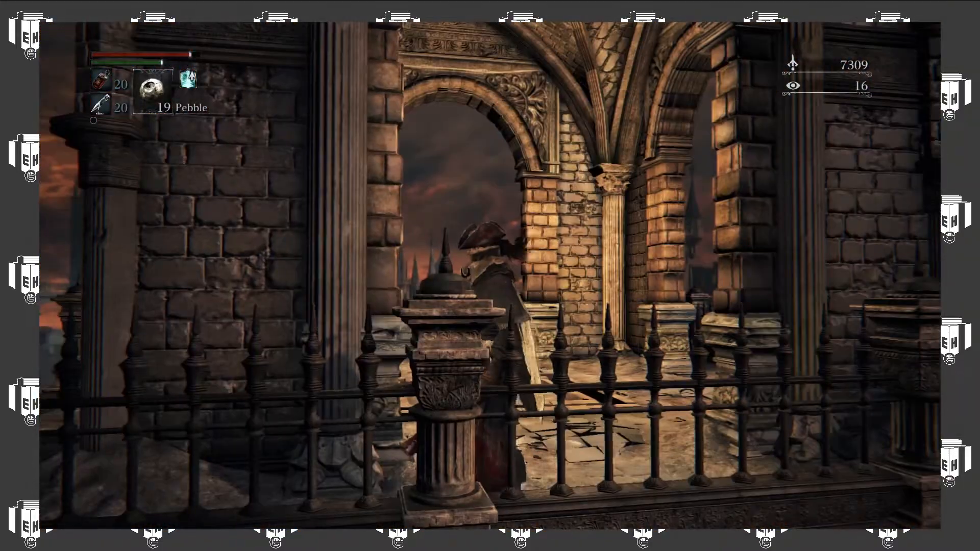
key("w")
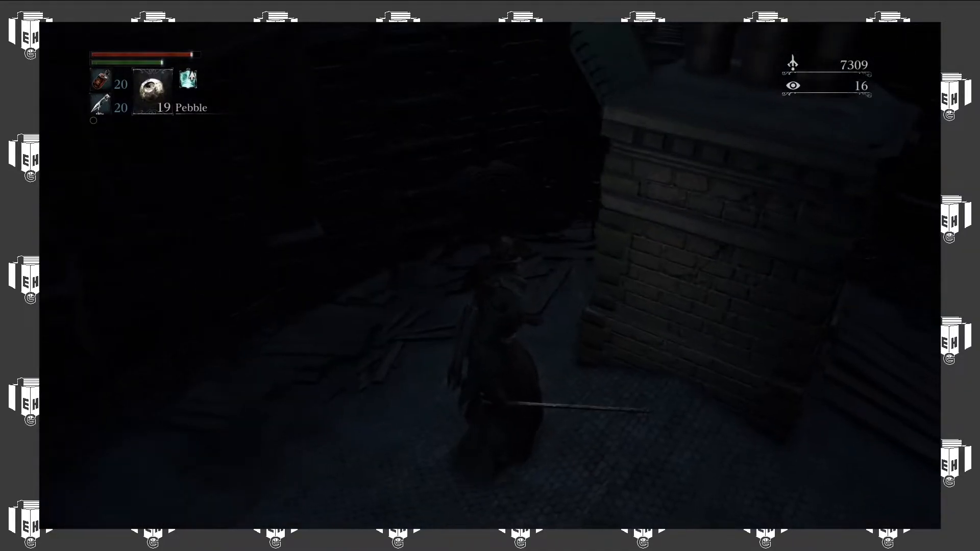
mouse_move(490, 276)
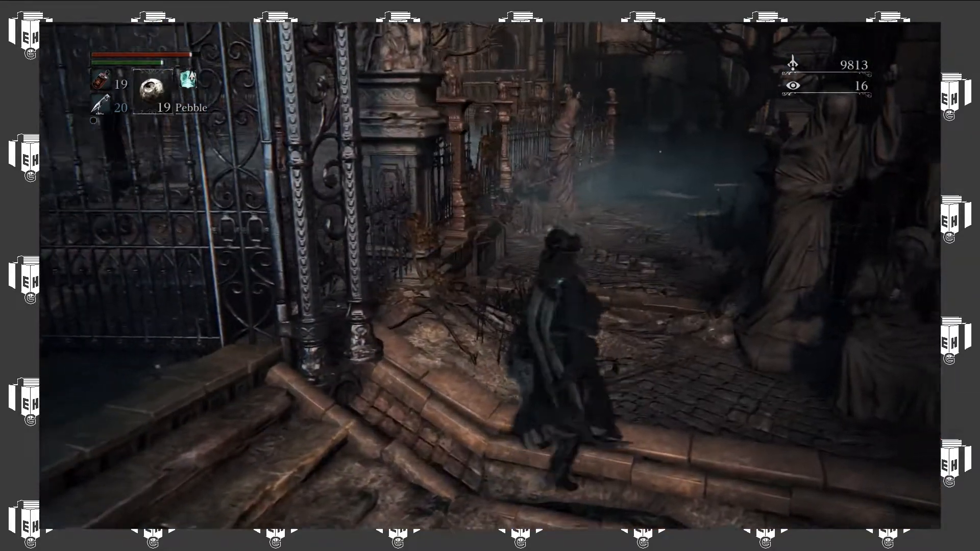
key("w")
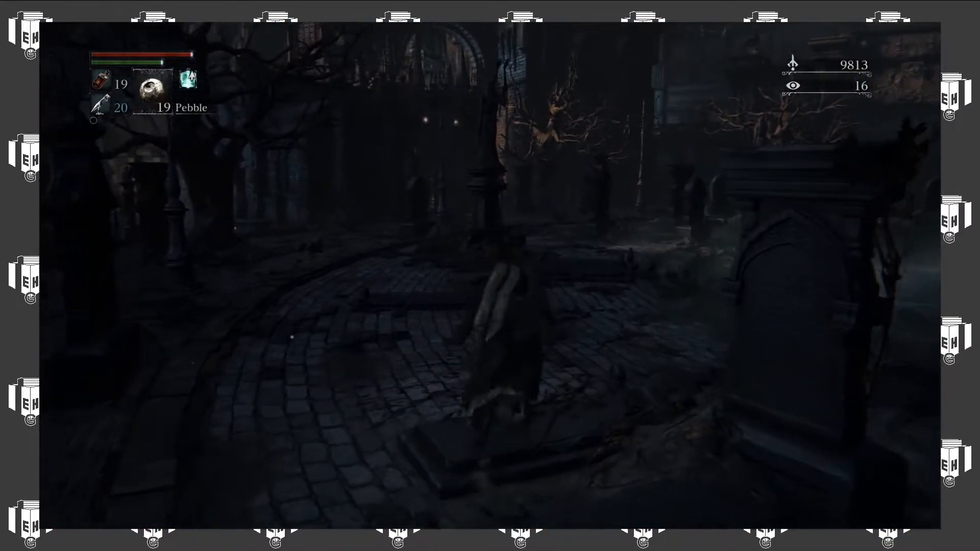
key("w")
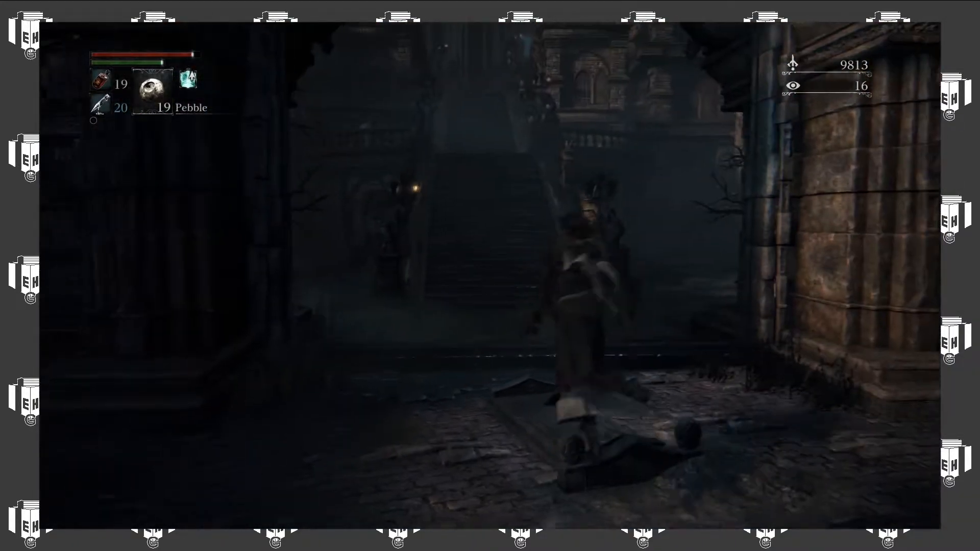
mouse_move(490, 276)
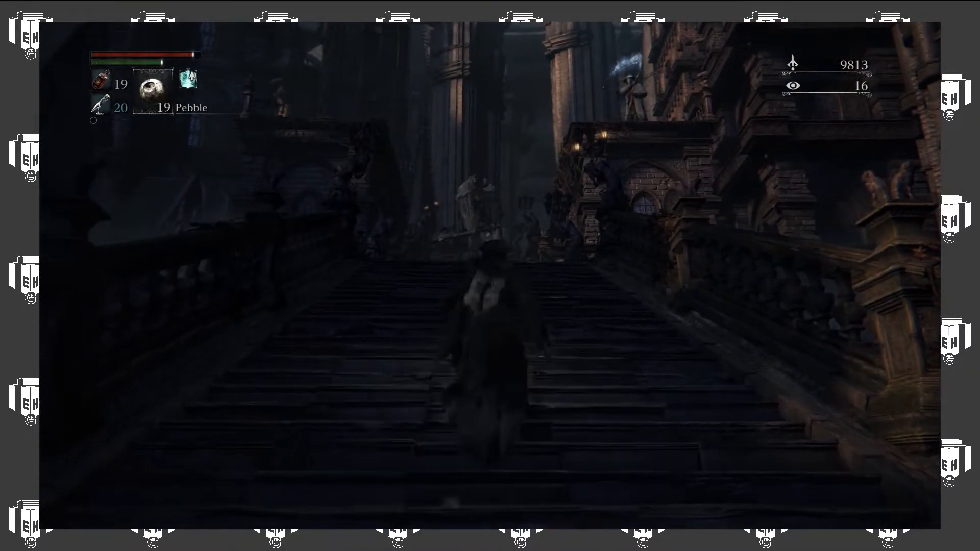
key("w")
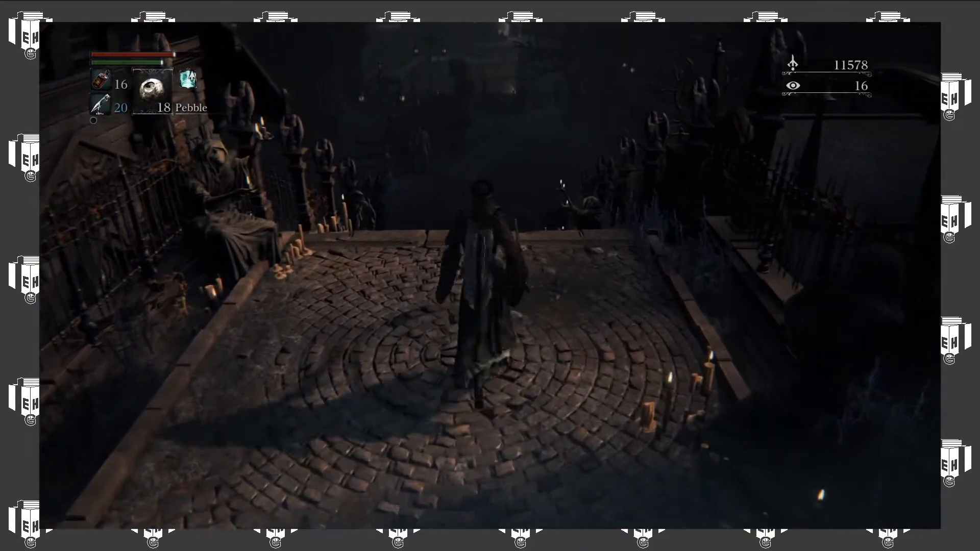
key("w")
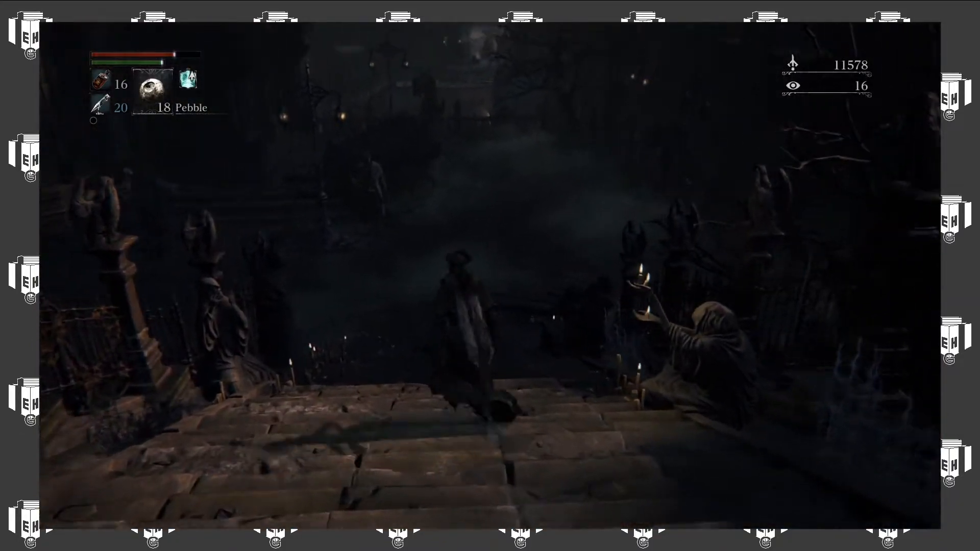